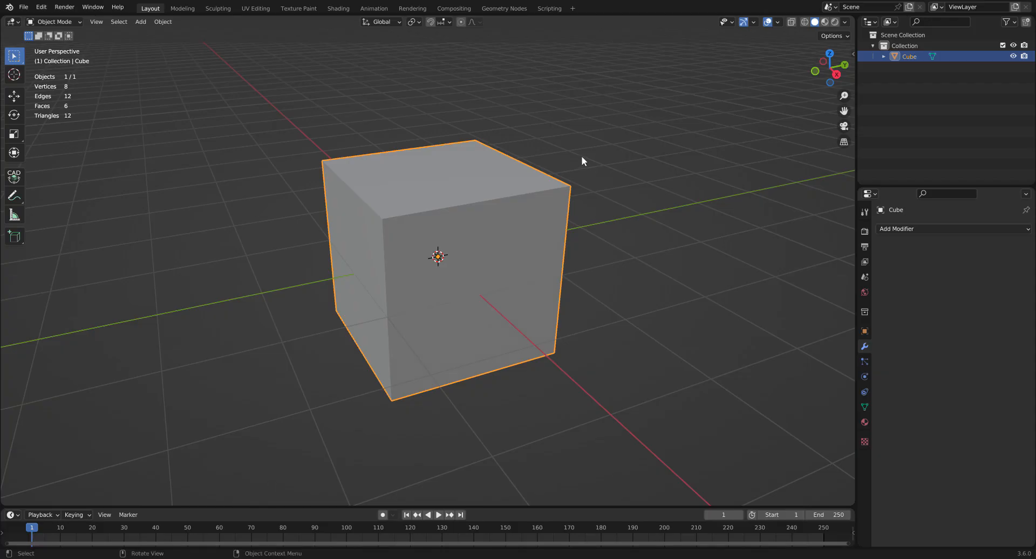
pyautogui.moveTo(244, 100)
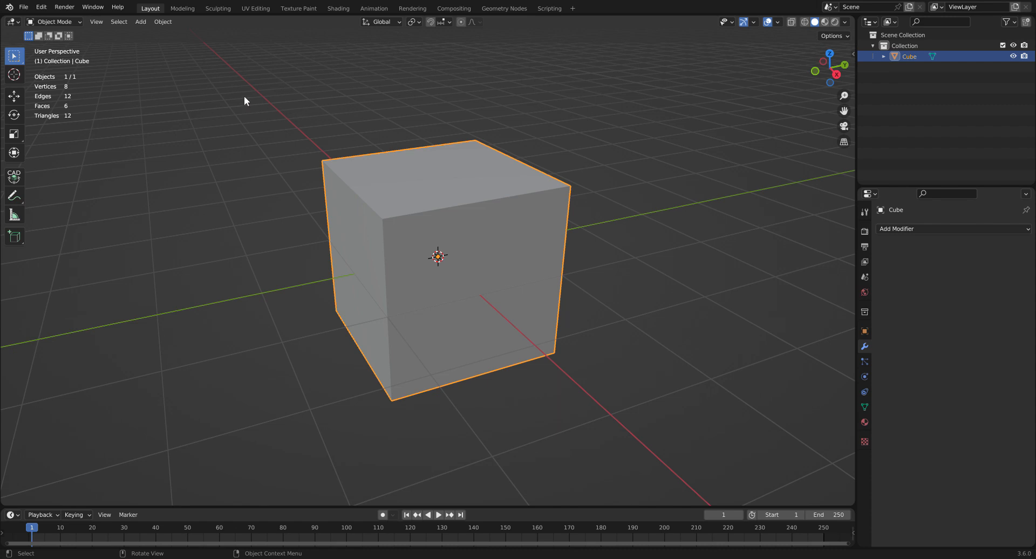
# Switch the viewport to wireframe shading so the default cube shows see-through edges.
pyautogui.click(791, 21)
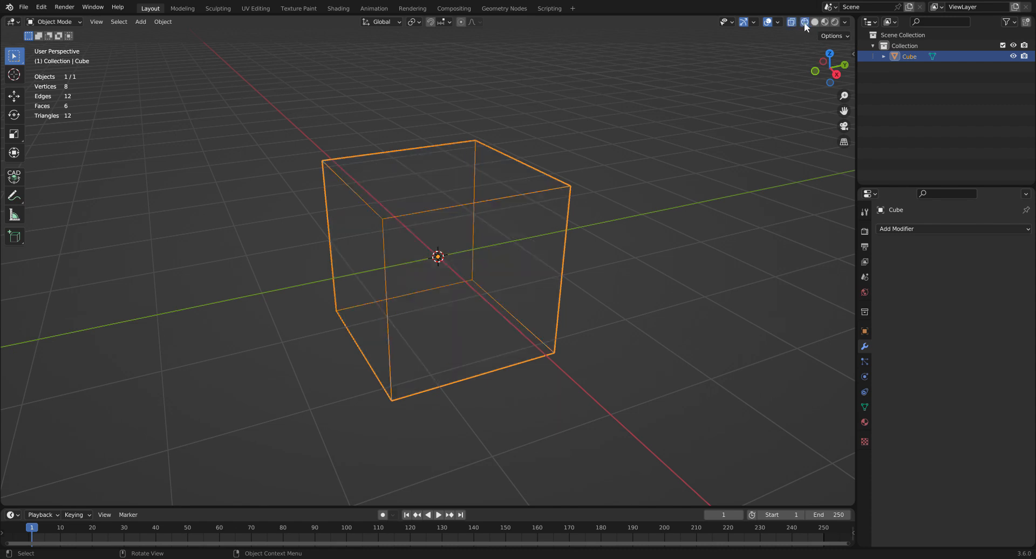
pyautogui.click(54, 21)
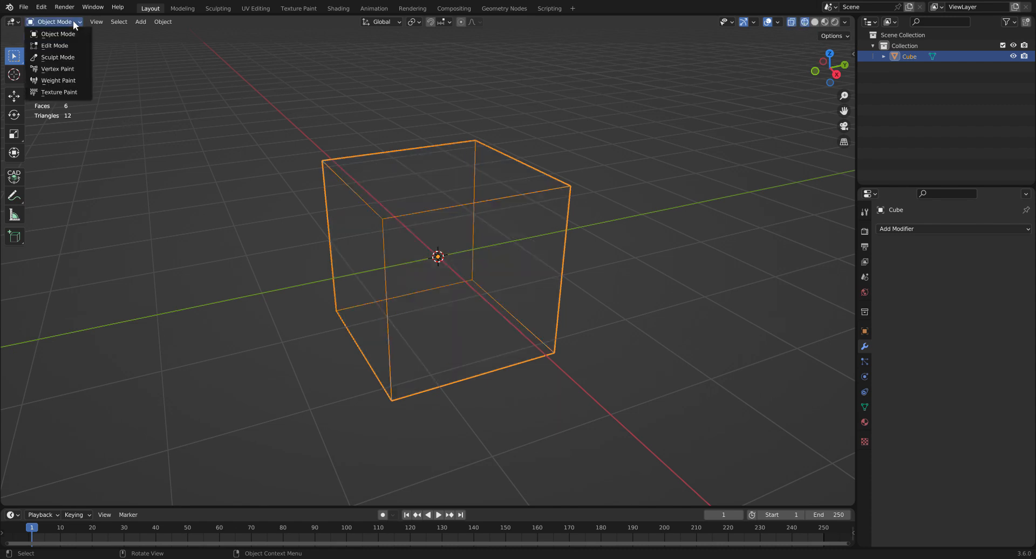
# Enter Edit Mode on the cube to begin the knife cut around its middle.
pyautogui.click(54, 45)
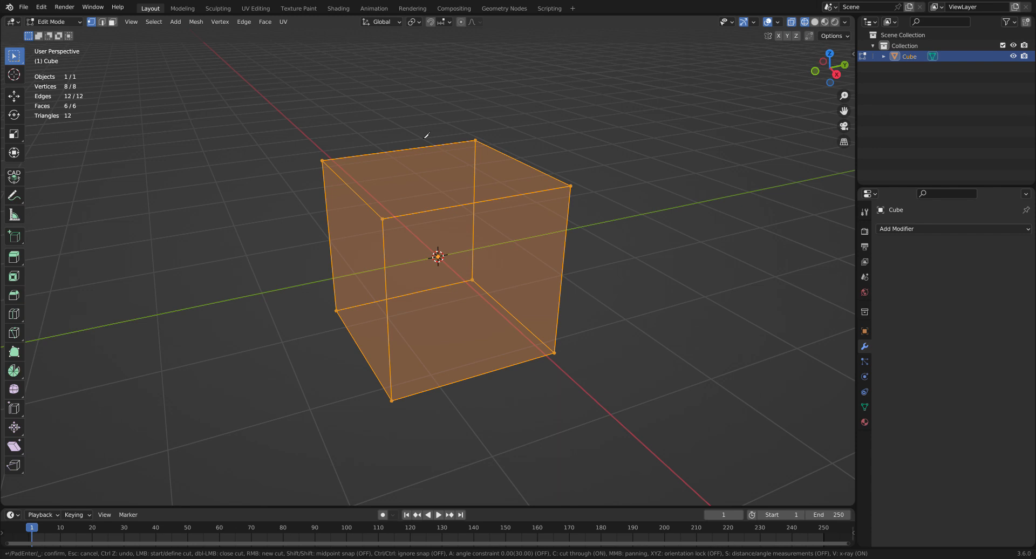
pyautogui.moveTo(413, 147)
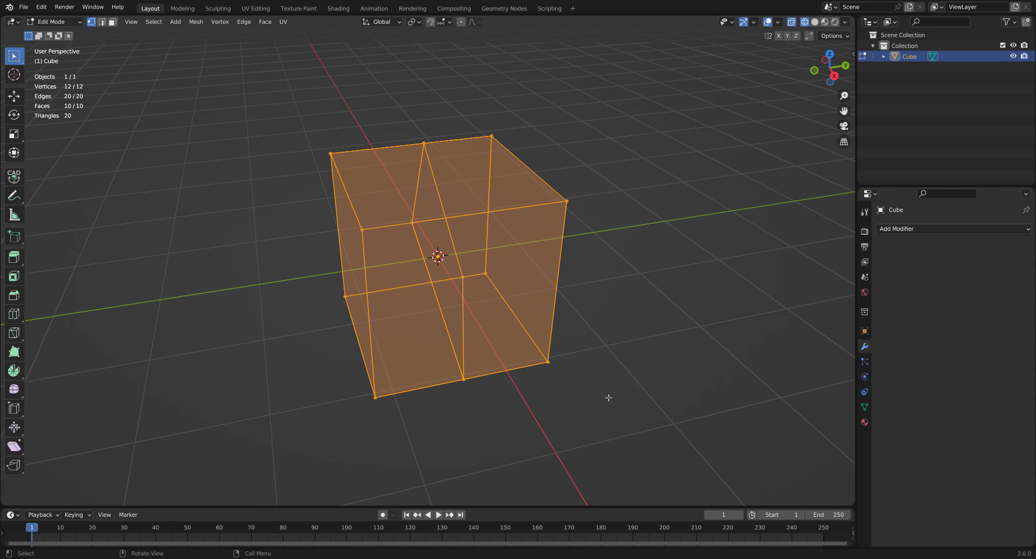
pyautogui.moveTo(618, 390)
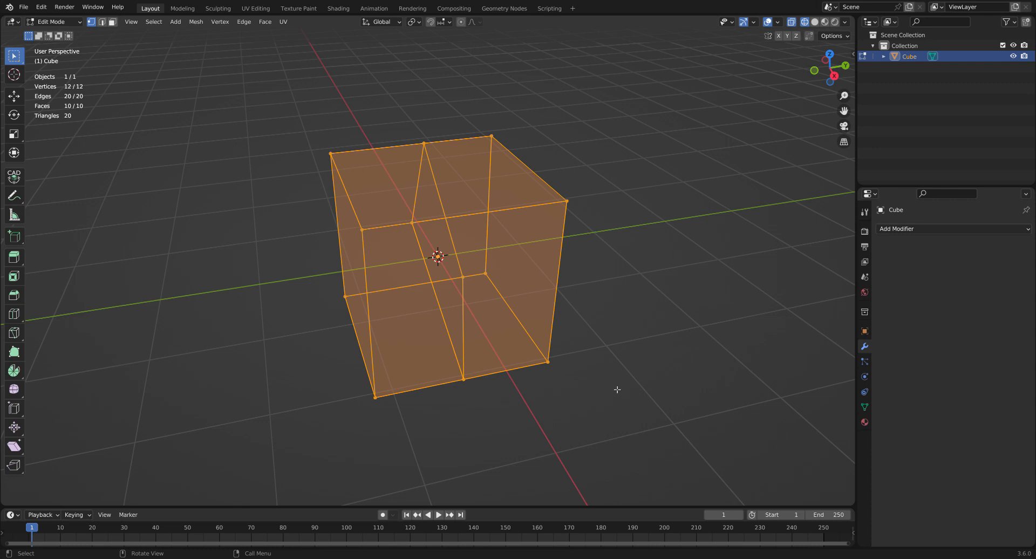
pyautogui.moveTo(424, 189)
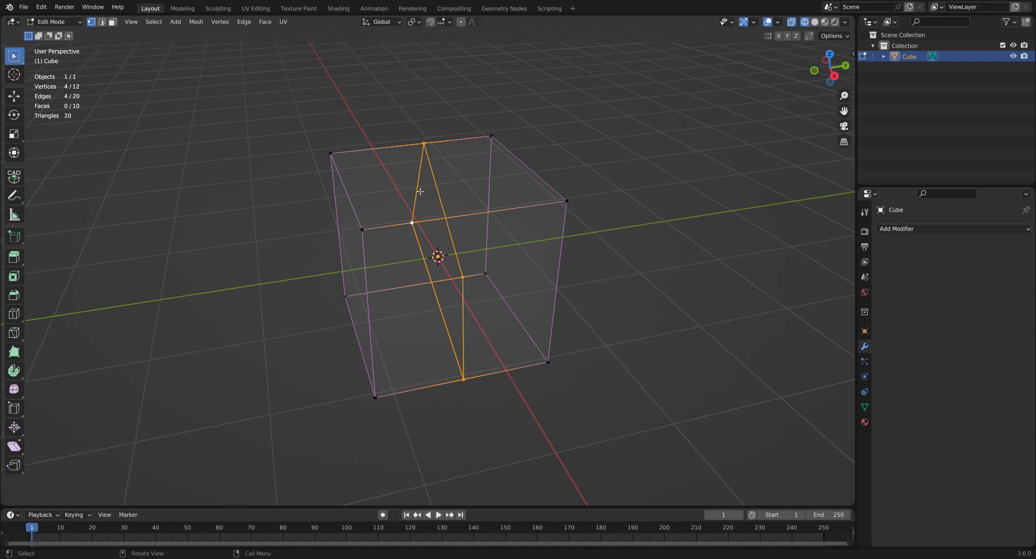
# Rip Vertices along the knife-cut loop, duplicating its four vertices.
pyautogui.click(220, 22)
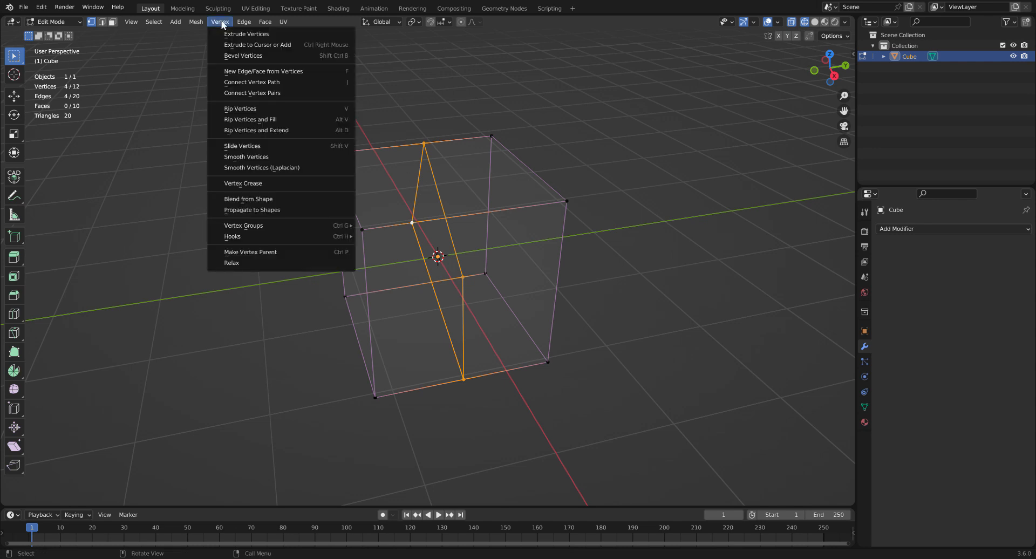
pyautogui.moveTo(255, 108)
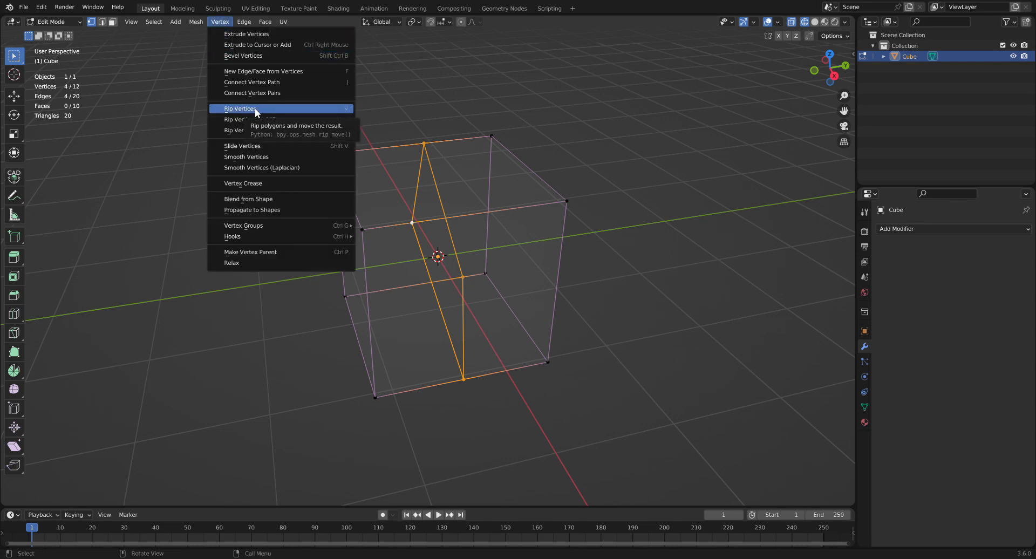
pyautogui.click(240, 108)
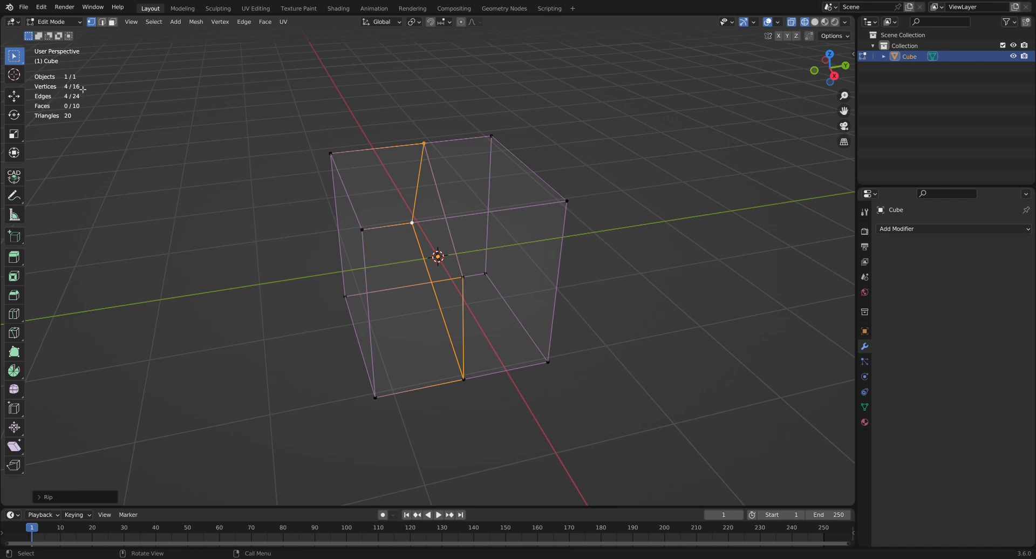
pyautogui.moveTo(621, 176)
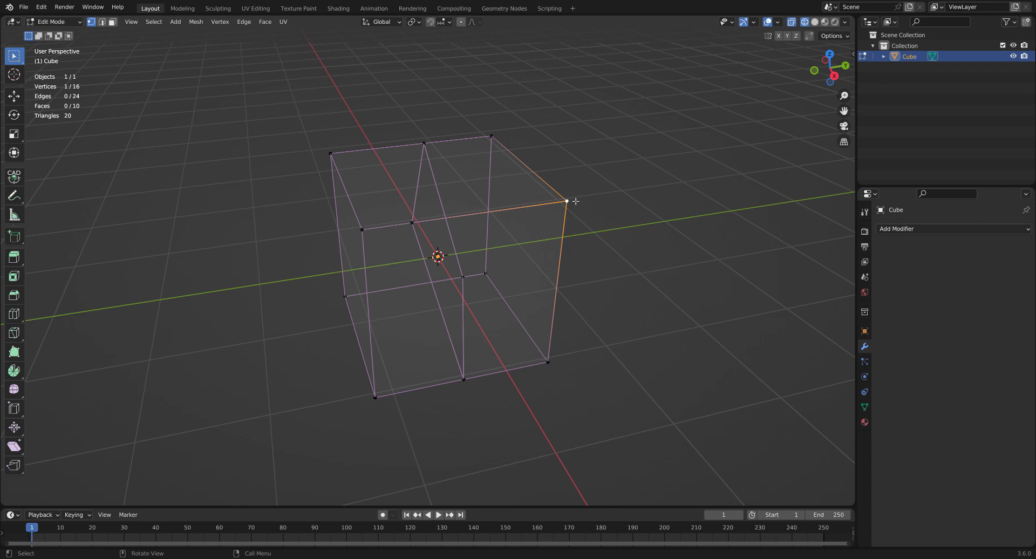
# Pull one half's vertices away from the other and show both pieces in Solid shading.
pyautogui.click(567, 202)
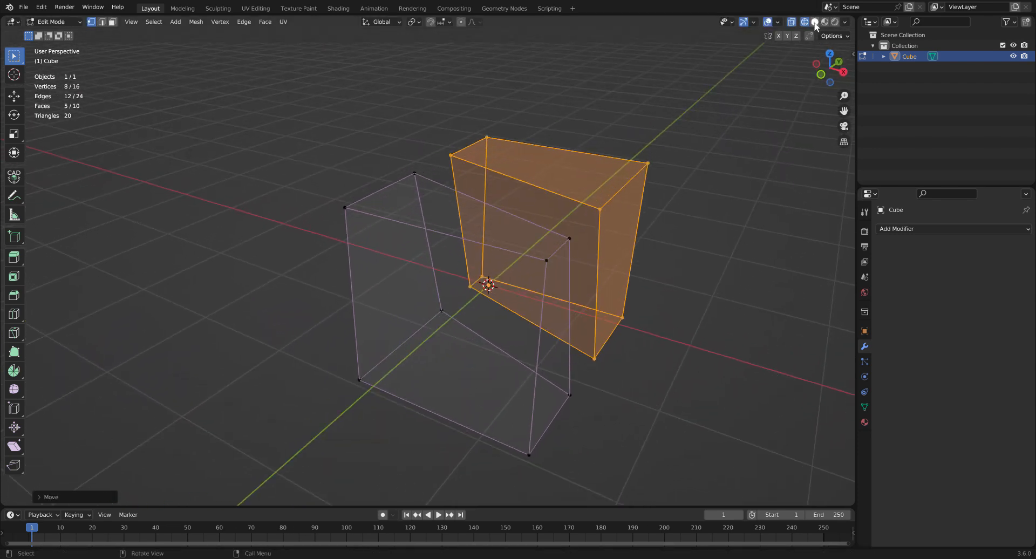
pyautogui.click(816, 21)
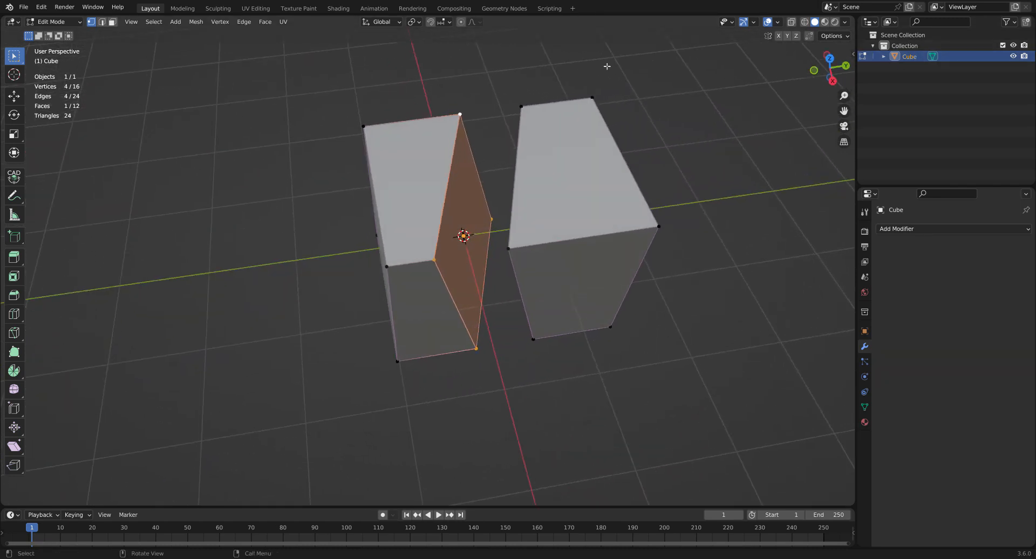
# Deselect everything, then Separate By Loose Parts into Cube and Cube.001.
pyautogui.click(153, 22)
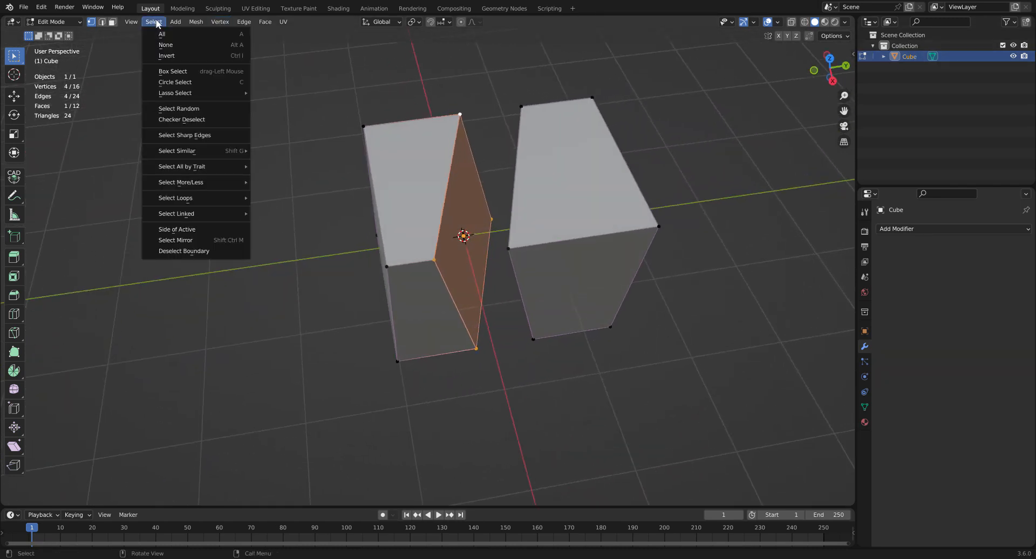
pyautogui.moveTo(196, 54)
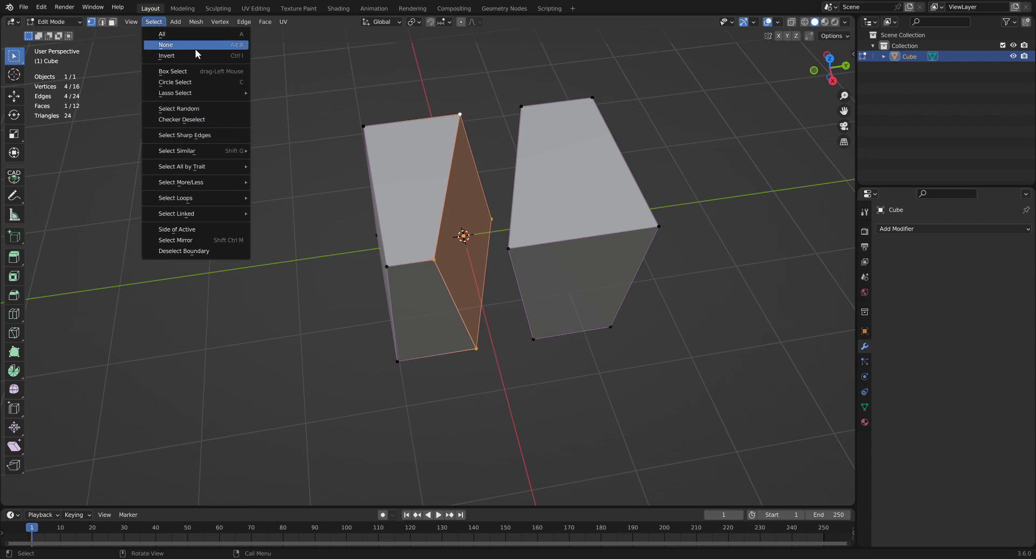
pyautogui.click(196, 22)
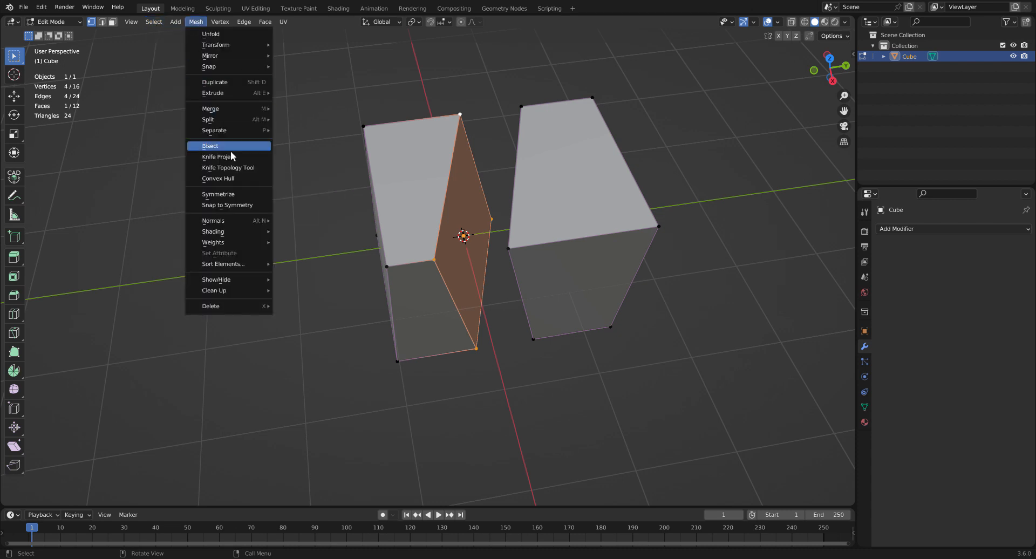
pyautogui.moveTo(224, 122)
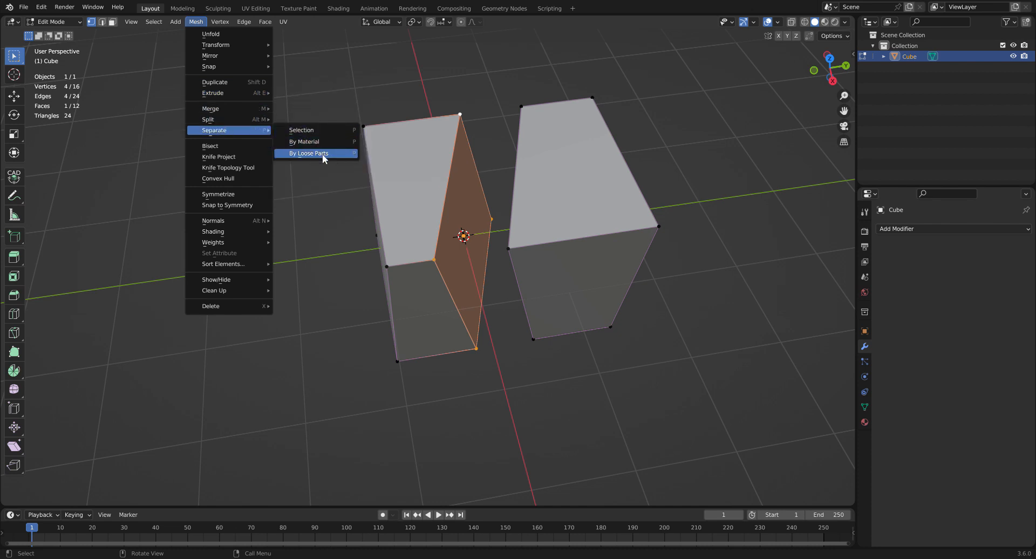
pyautogui.click(307, 153)
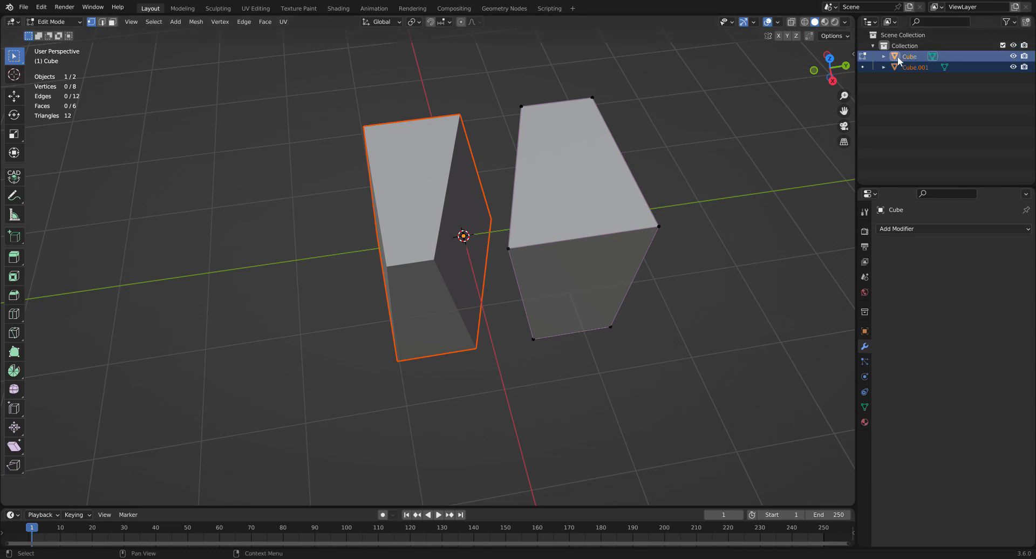
# Return to Object Mode and select only Cube.001 in the Outliner.
pyautogui.press('Tab')
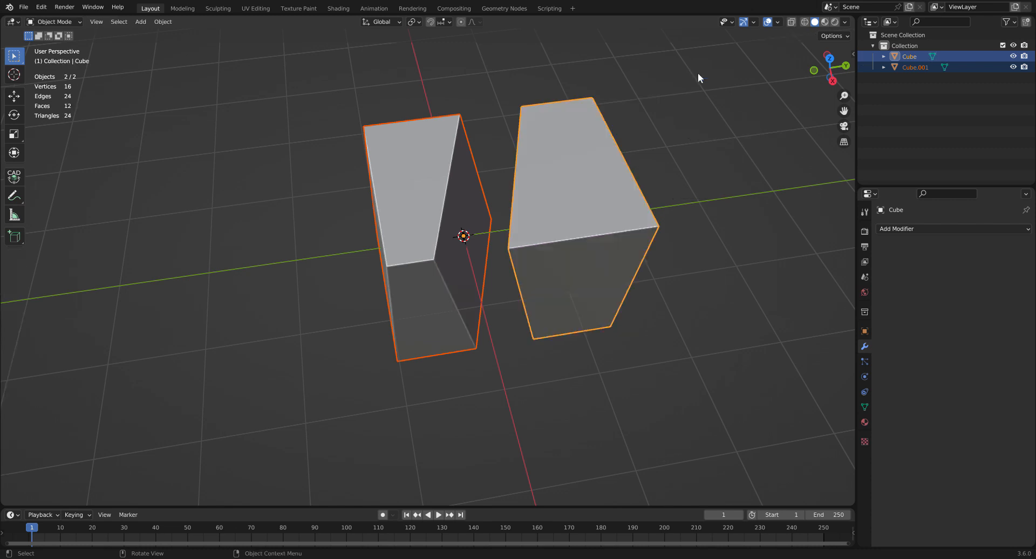
pyautogui.click(915, 67)
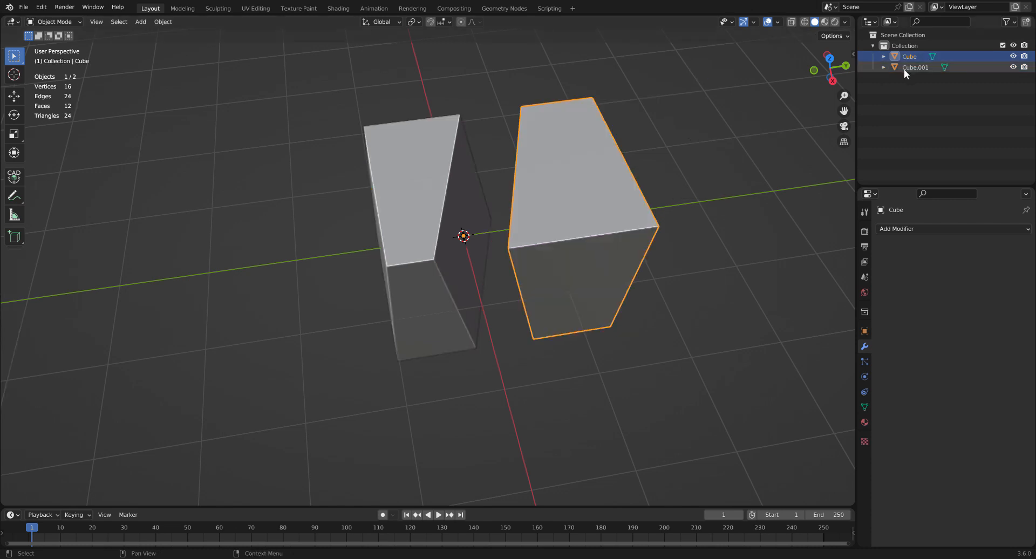